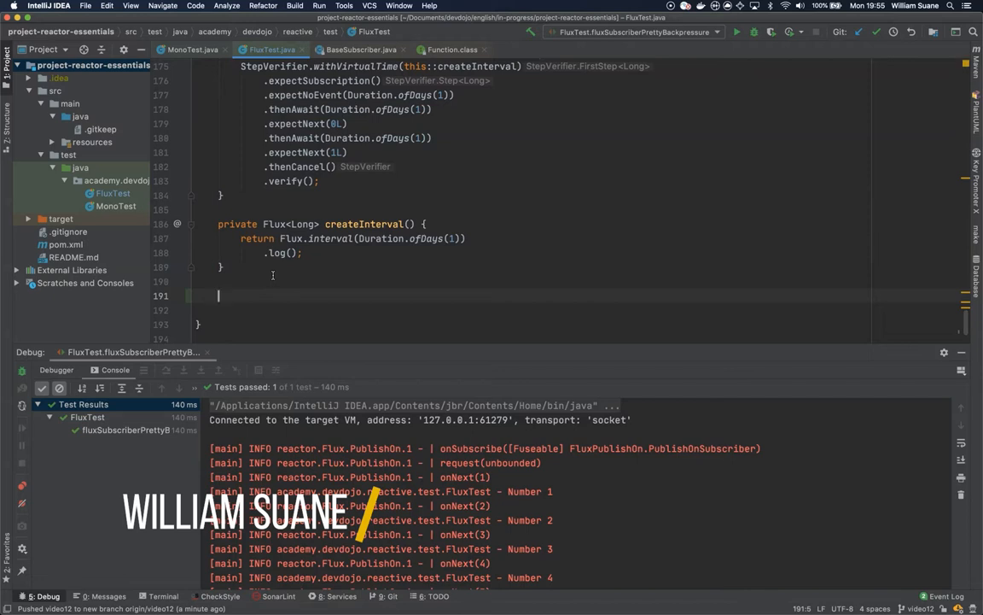
text(@Test)
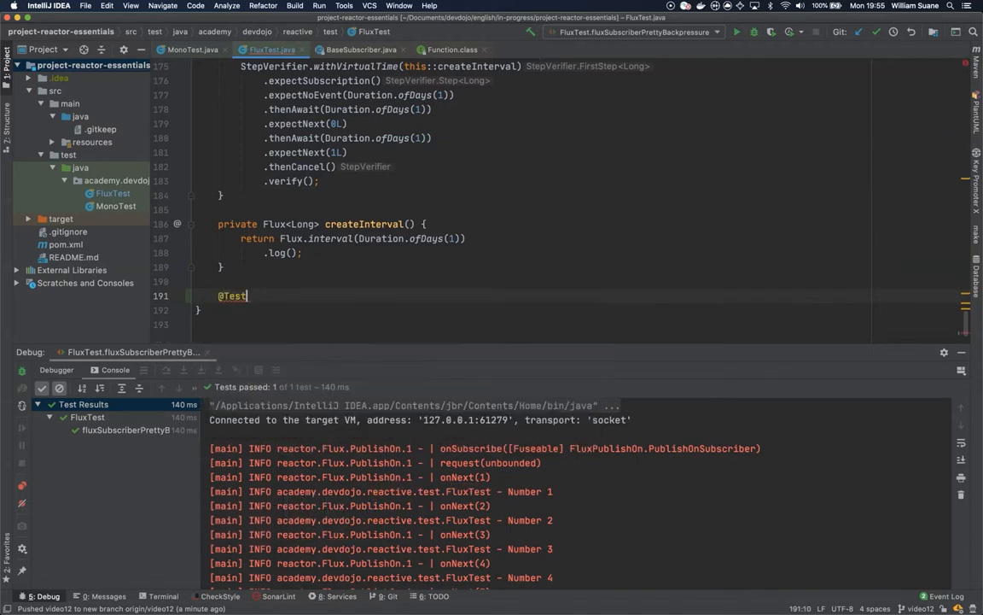
key(enter)
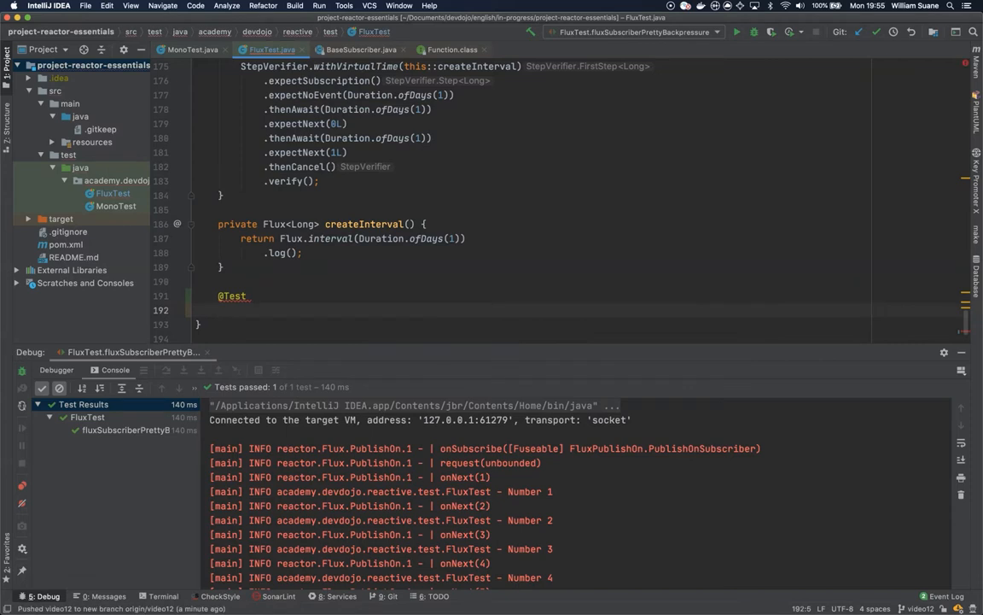
text(public)
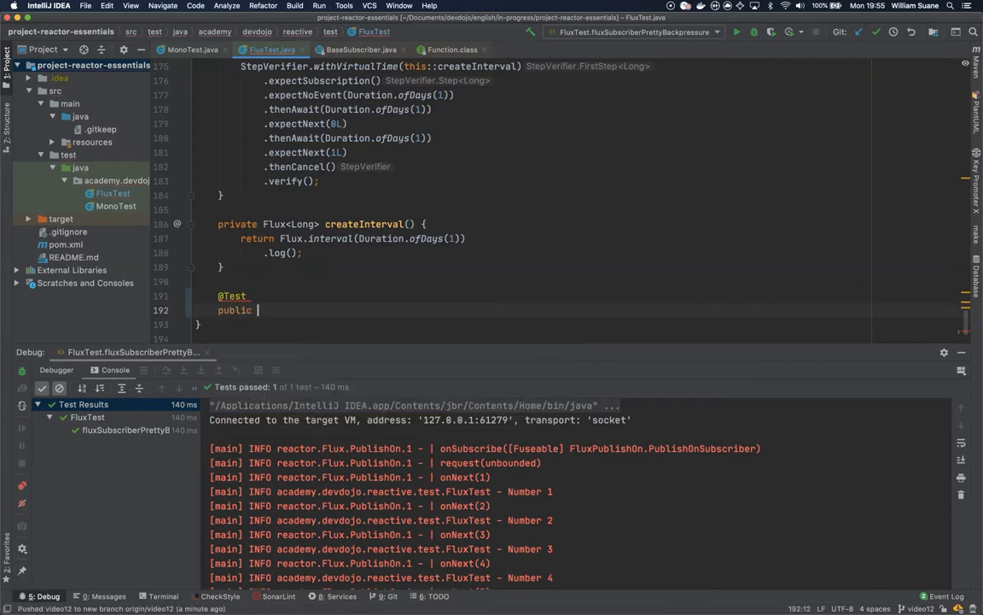
text(void)
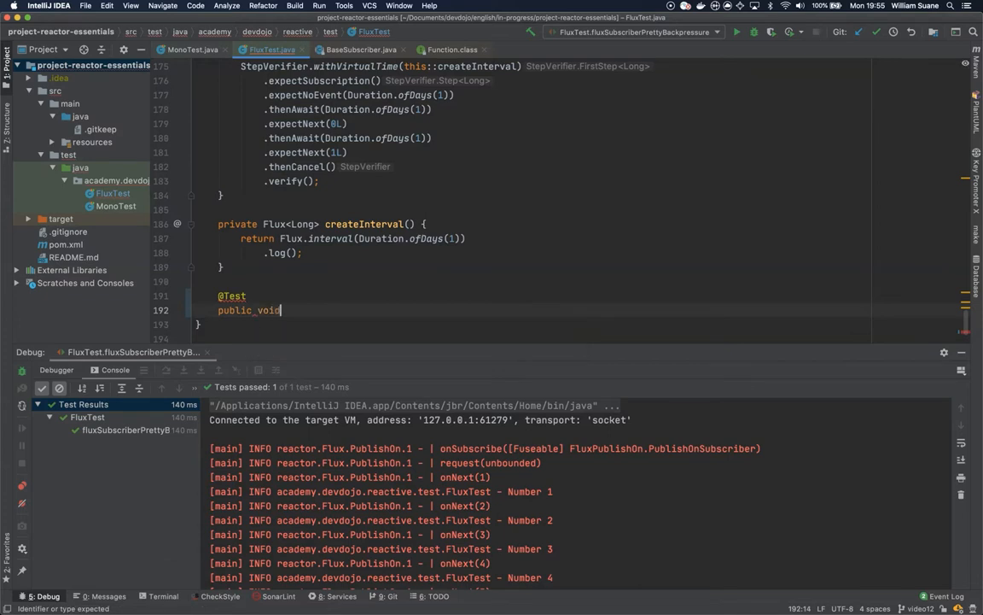
text(connectableFlux)
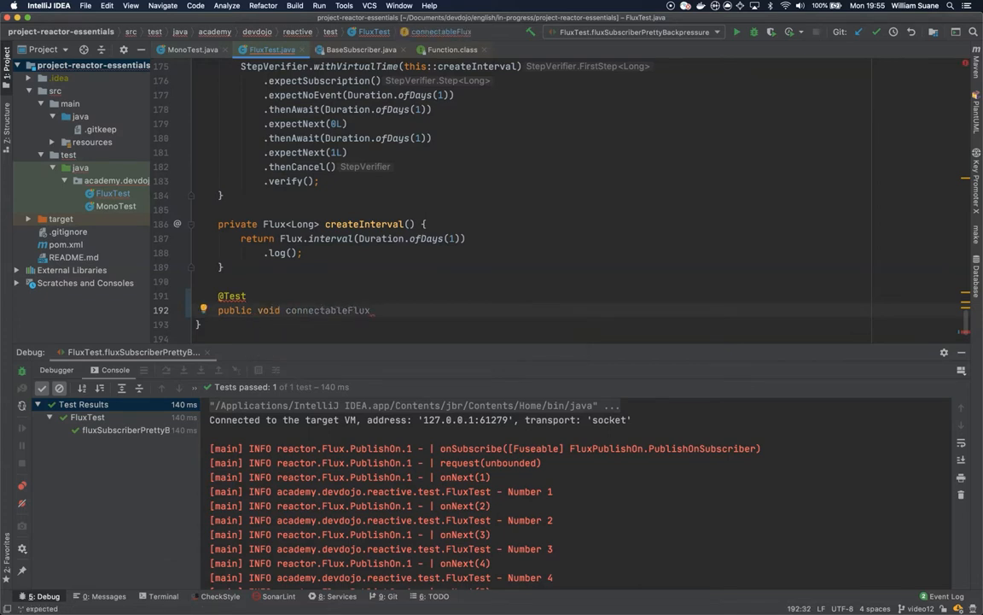
text((){})
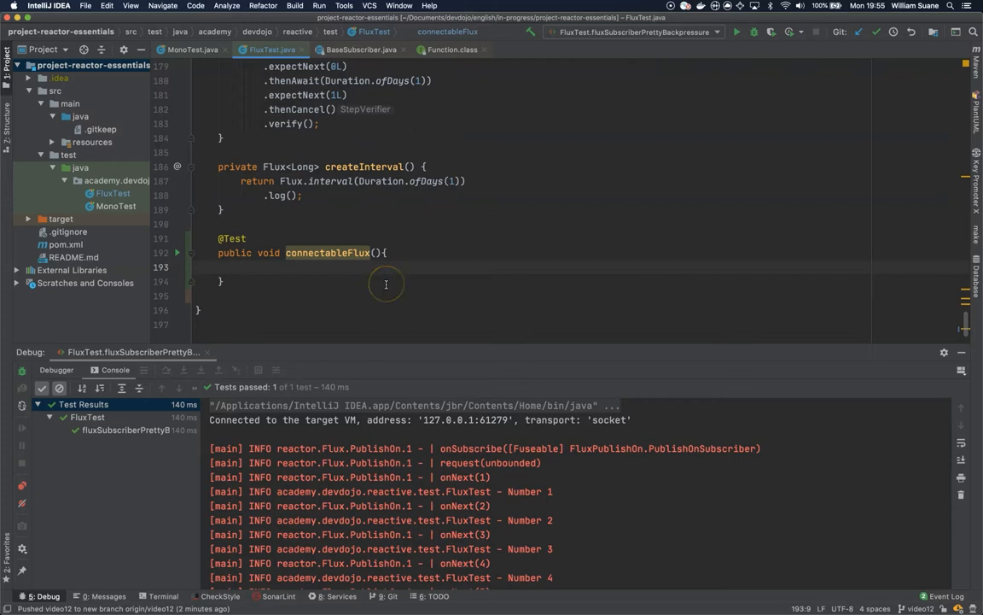
Step: Build Flux.range(1, 10).log().delayElements(Duration.ofMillis(100)).publish() into ConnectableFlux<Integer> connectableFlux
text(Flux)
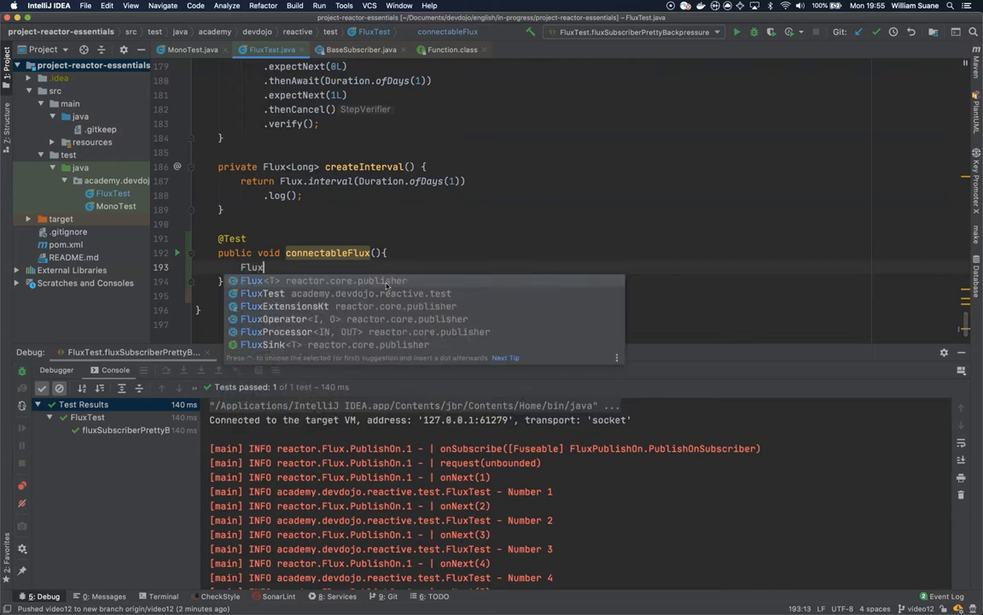
text(.range(1, 10)
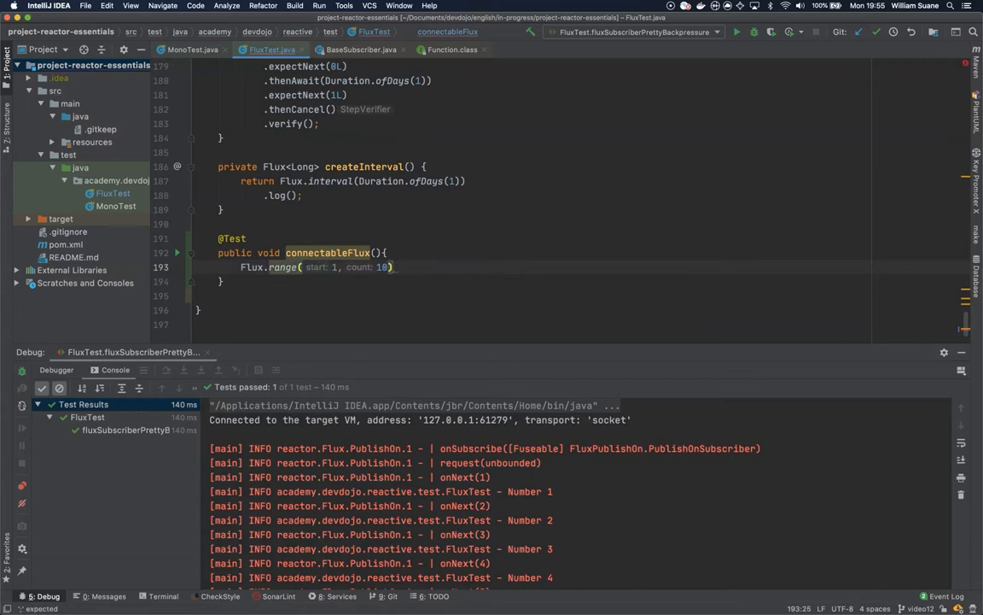
text(.d)
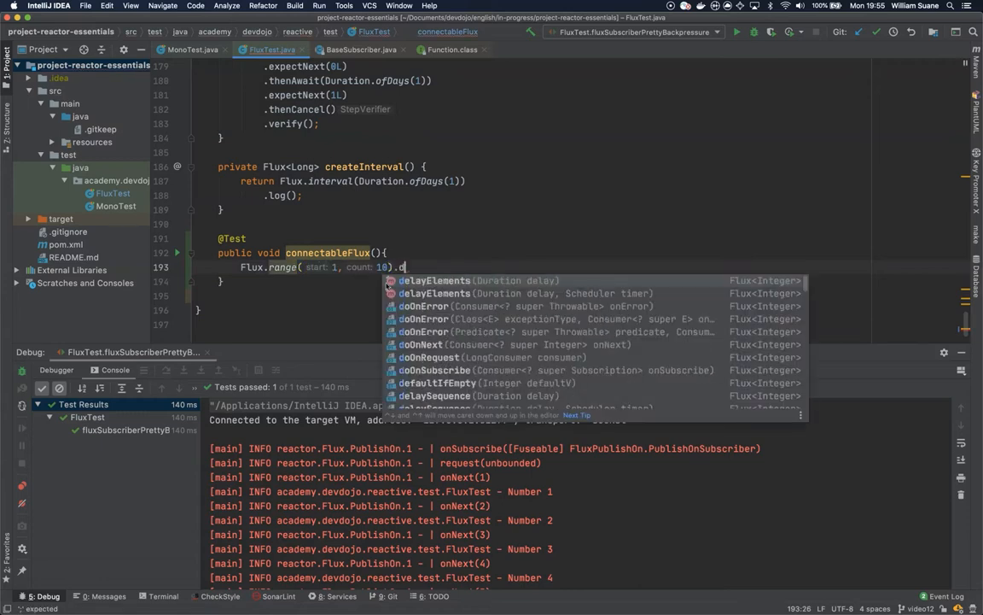
text(et)
text(.)
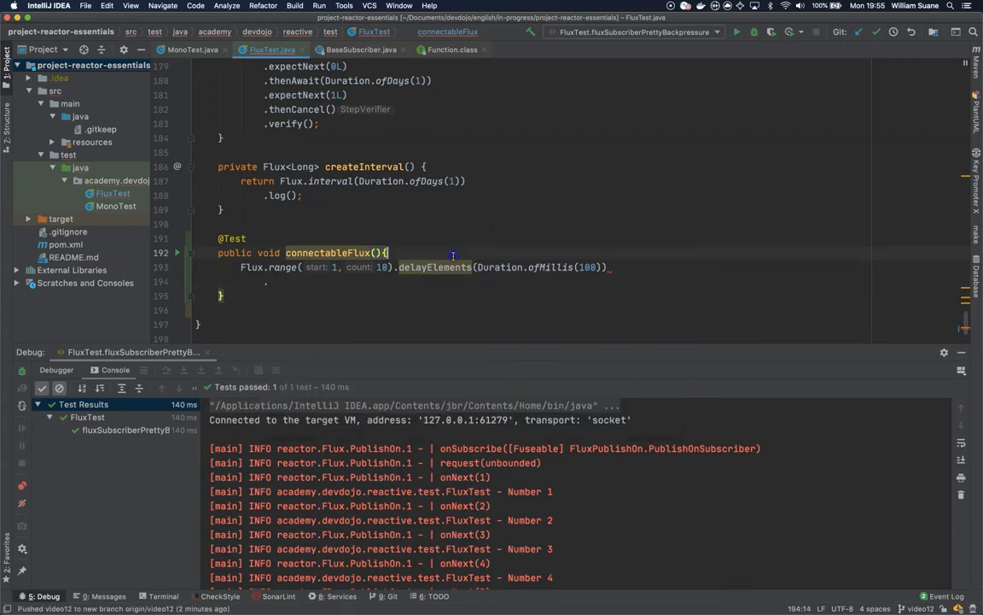
key(Enter)
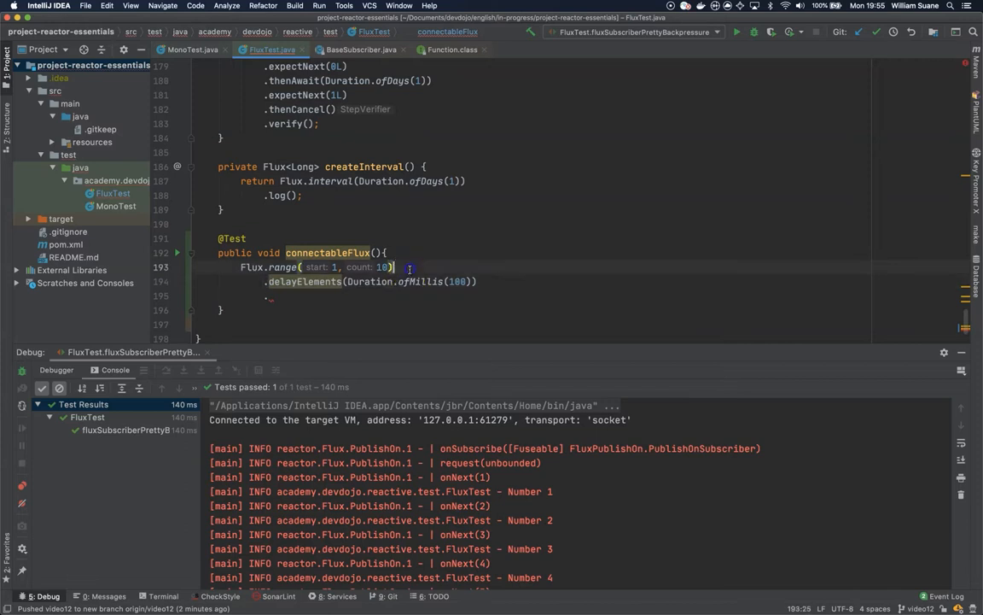
text(.log())
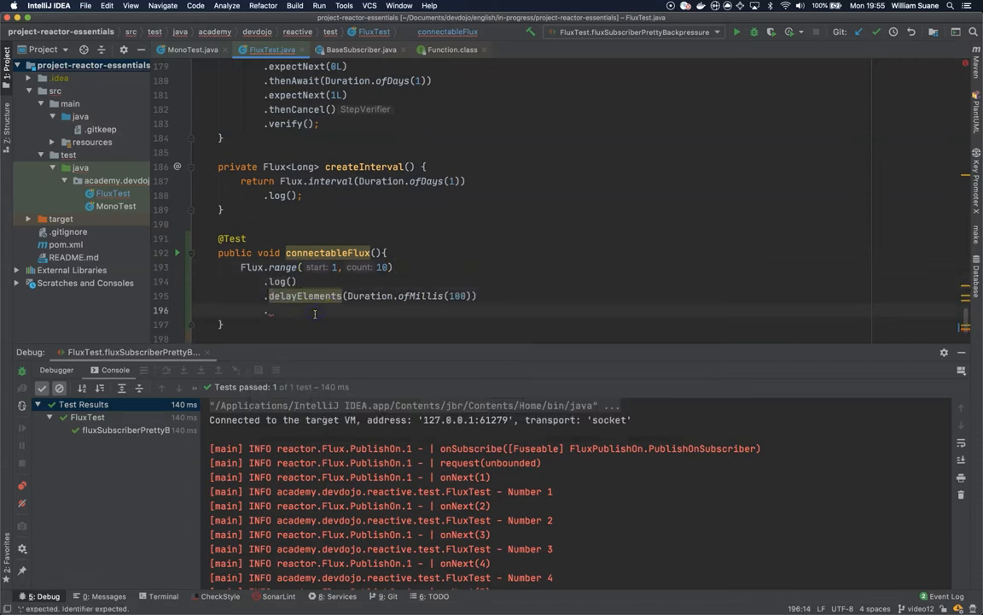
text(p)
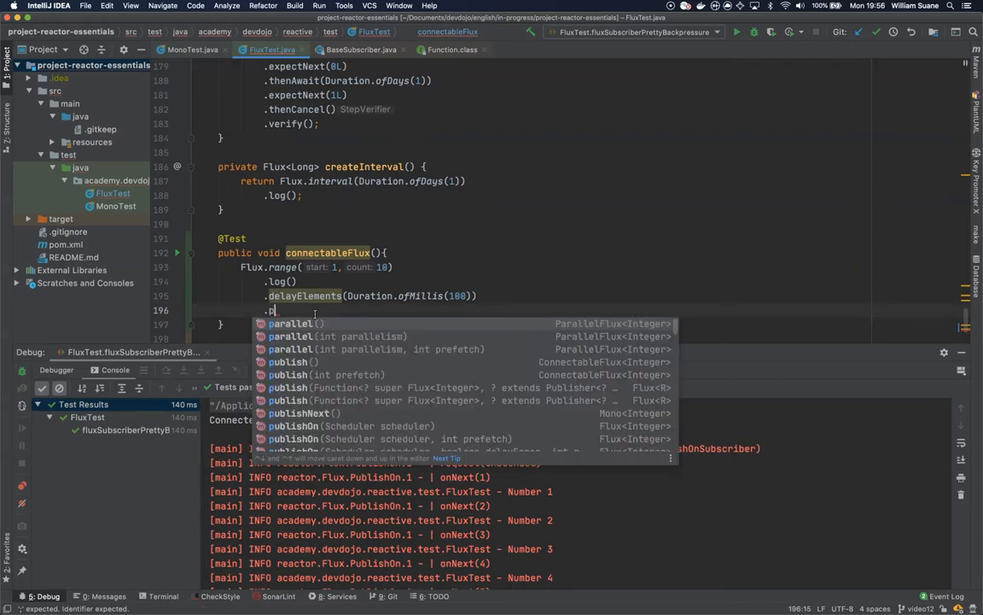
click(287, 361)
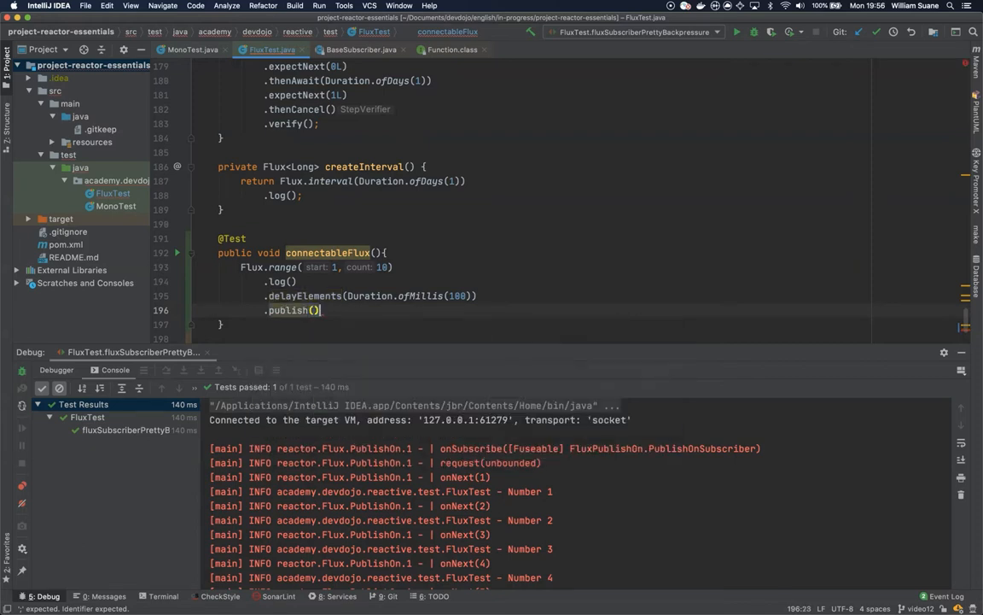
mouse_move(315, 323)
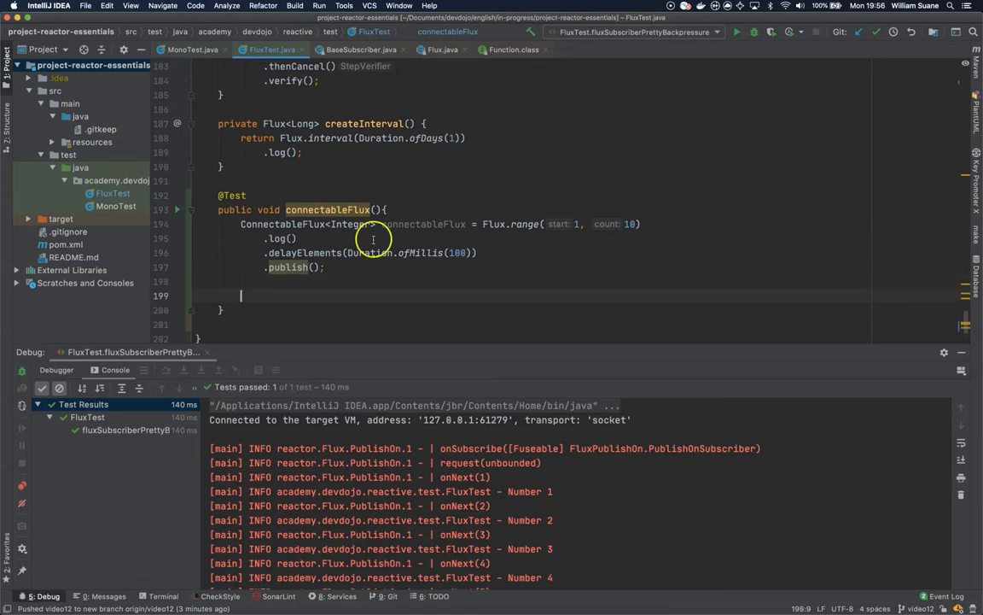
mouse_move(433, 268)
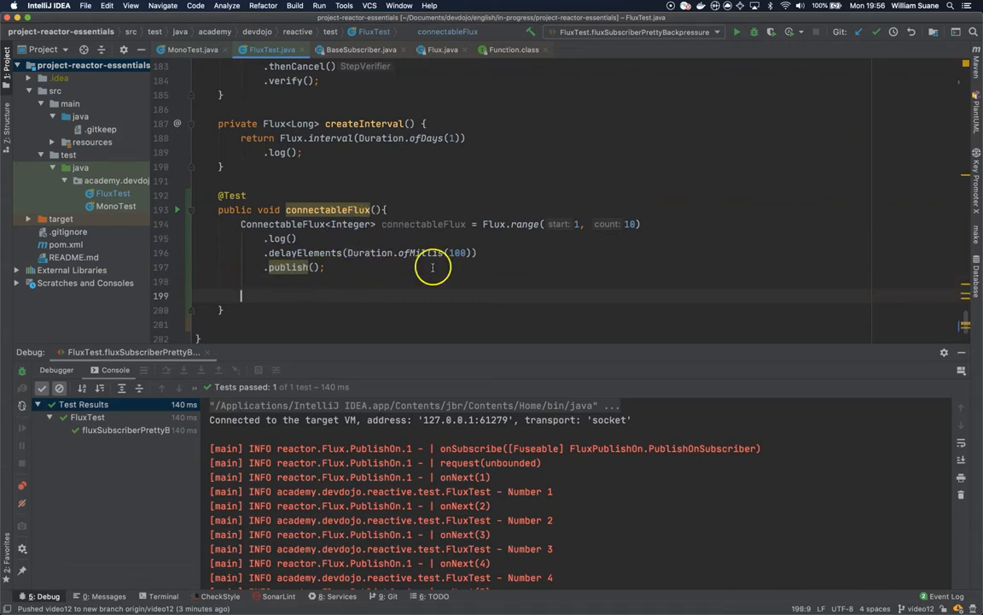
mouse_move(410, 284)
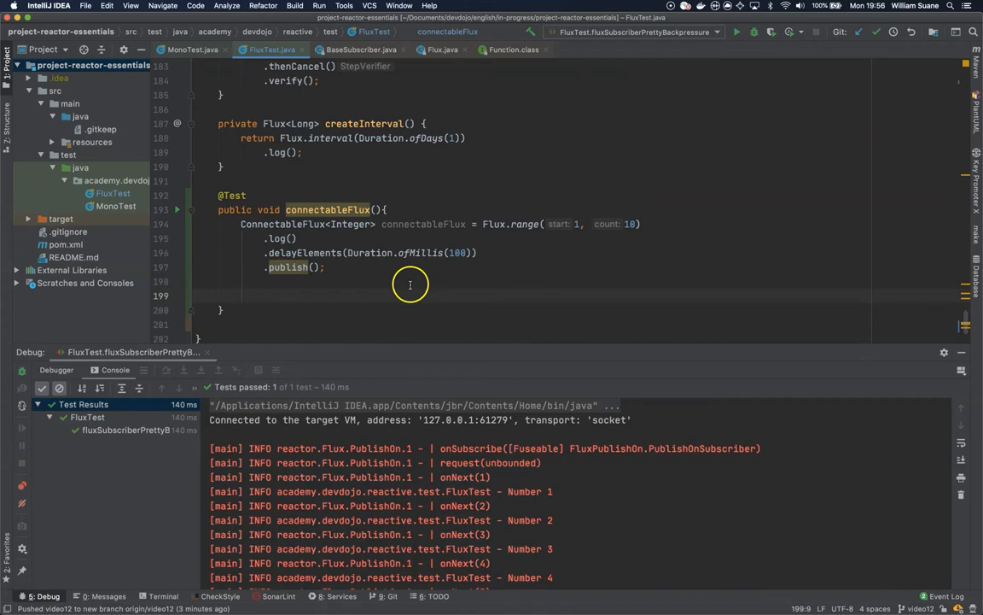
Step: Add connectableFlux.connect(); and a log.info("Thread sleeping for 300ms") line
text(connectableFlux.)
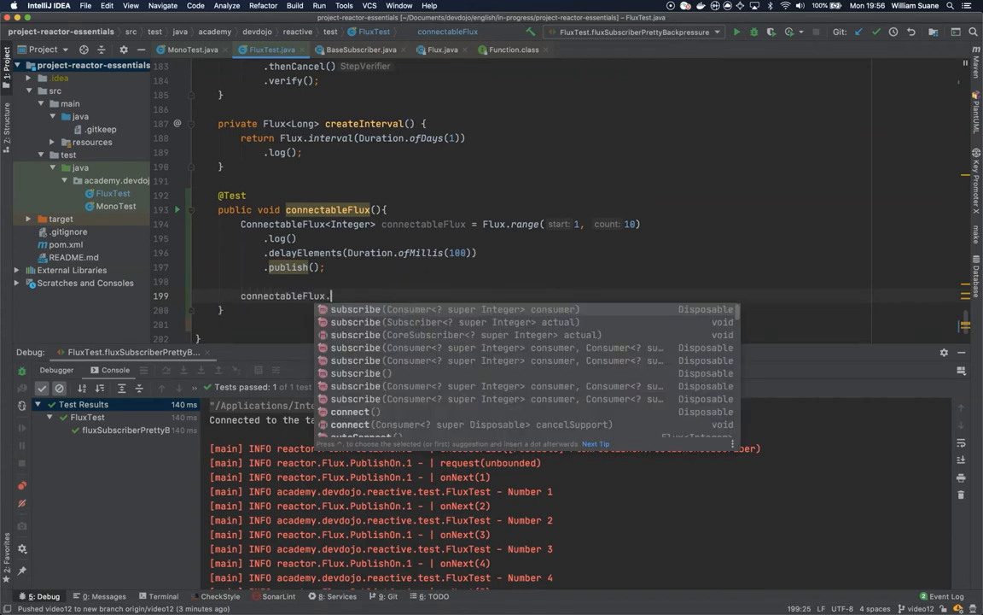
text(connect();)
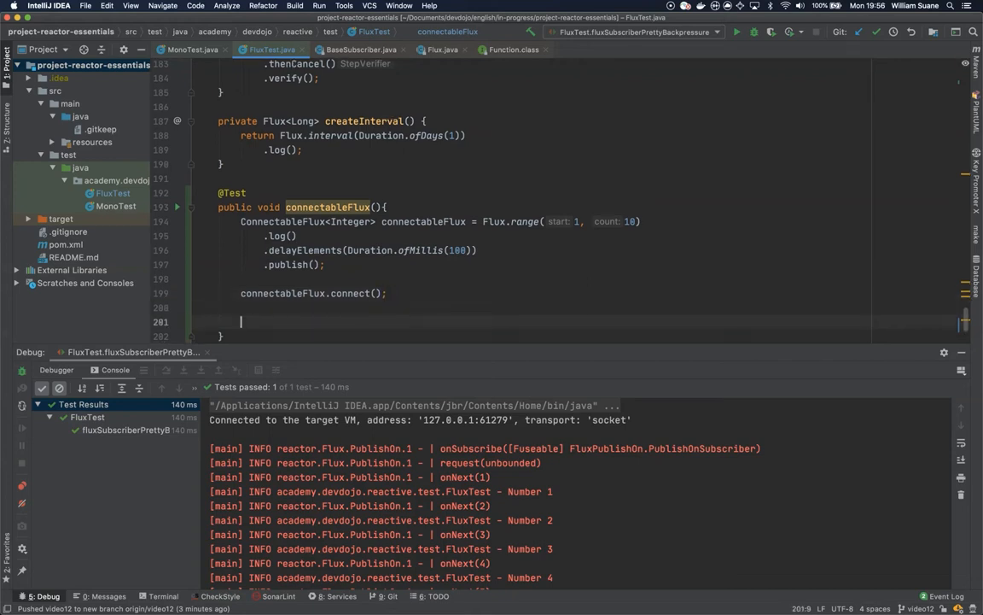
text(lo)
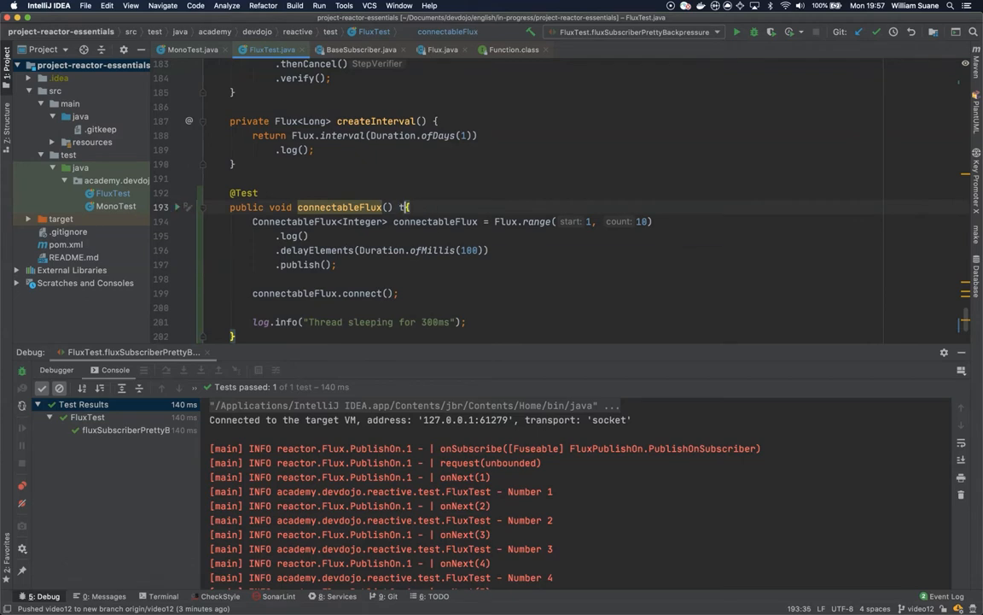
Step: Add throws Exception, Thread.sleep(300), and a subscriber logging "Sub1 number {}" for each value
text(throws Exception)
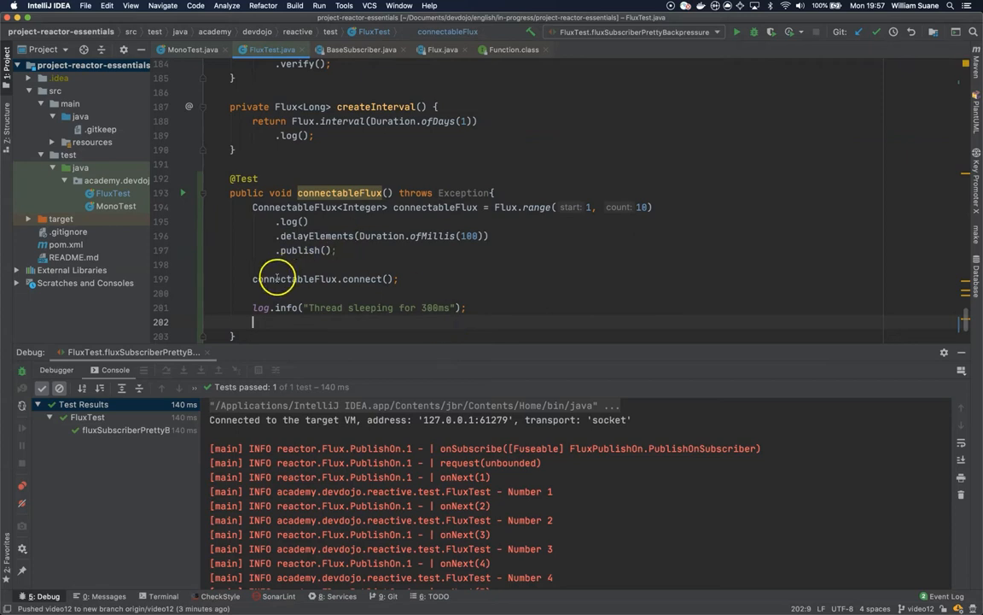
text(Thread.sleep(300);)
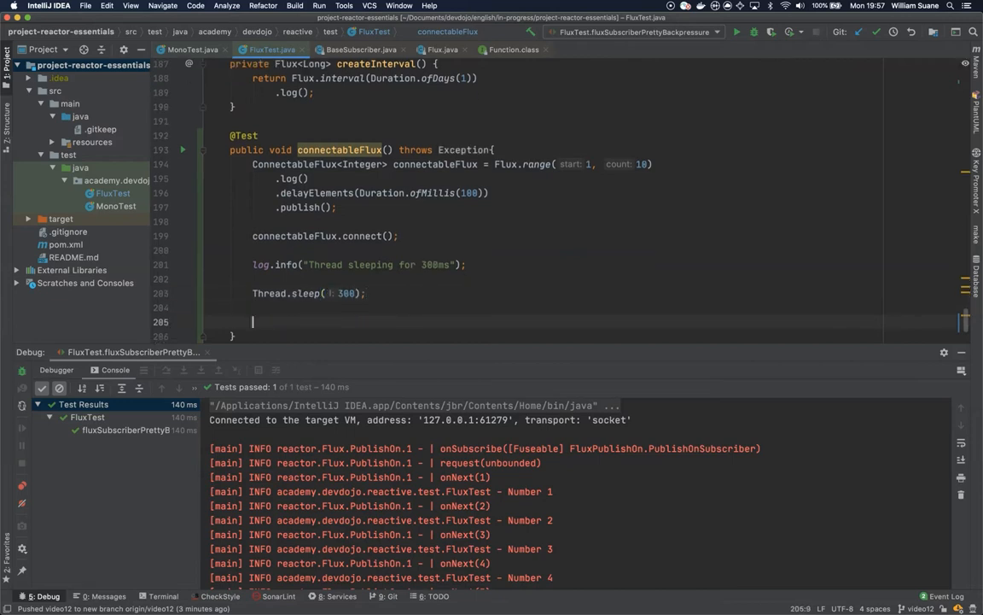
text(connectableFlux.)
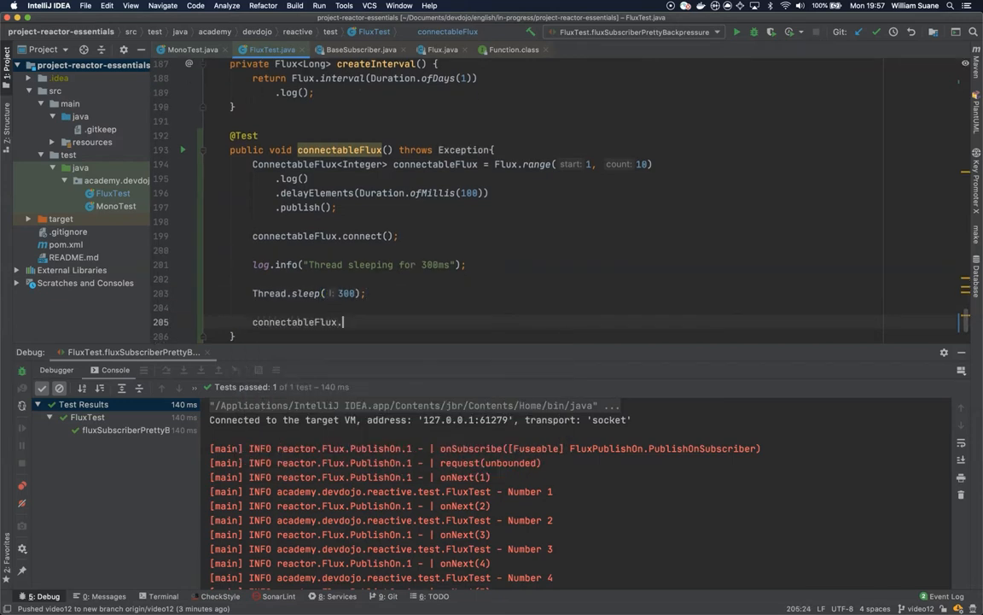
text(subscribe())
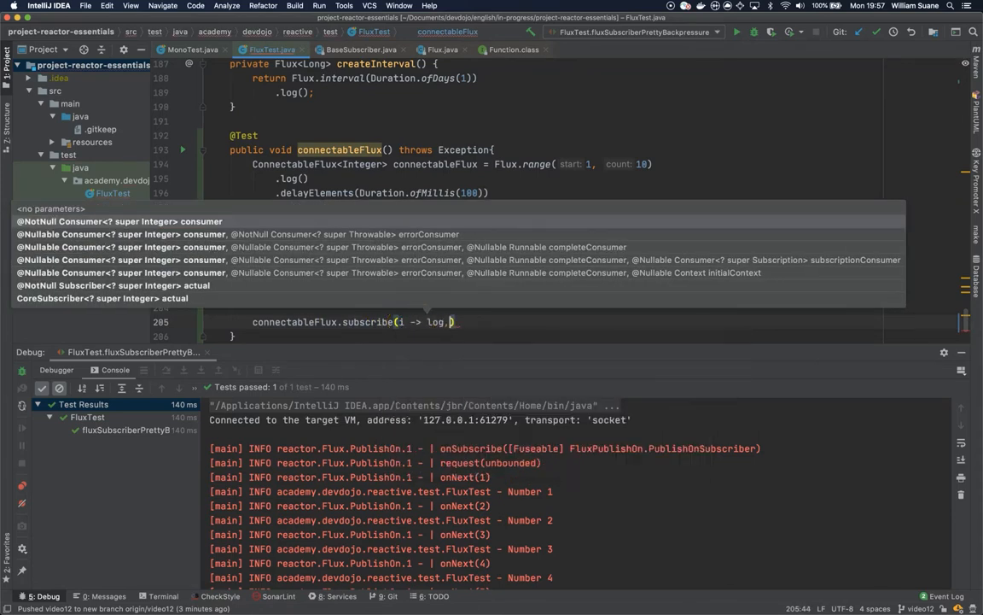
text(.info(")
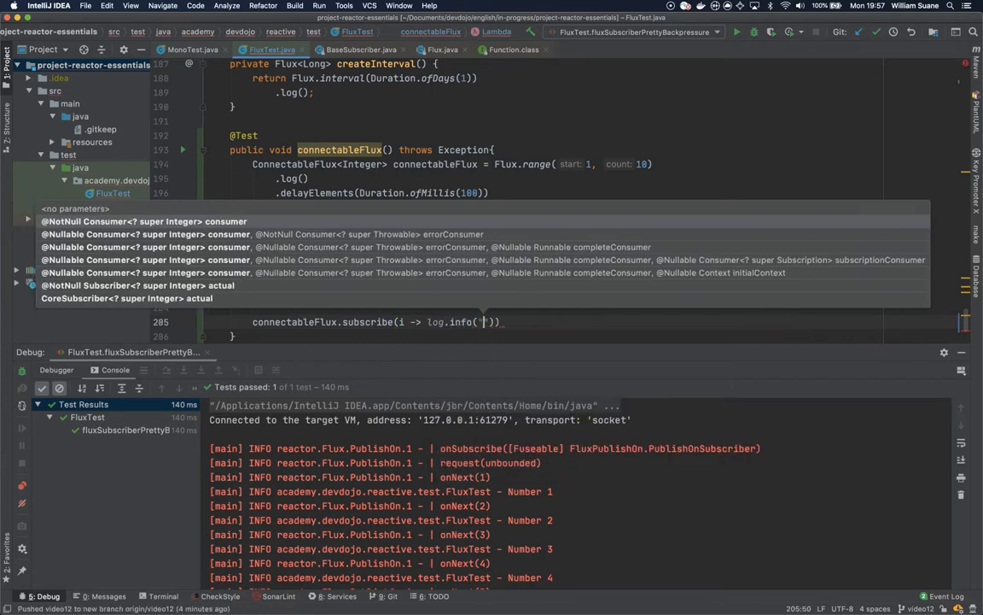
text(Sub1 number {)
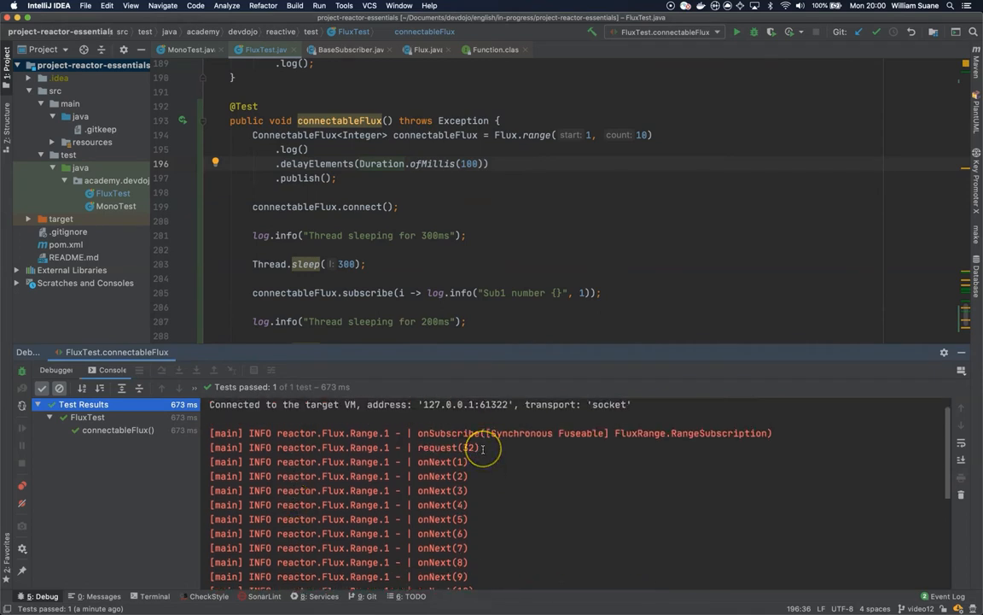
Step: Comment out the delayElements line and log each value i in the subscribers
scroll(down, 3)
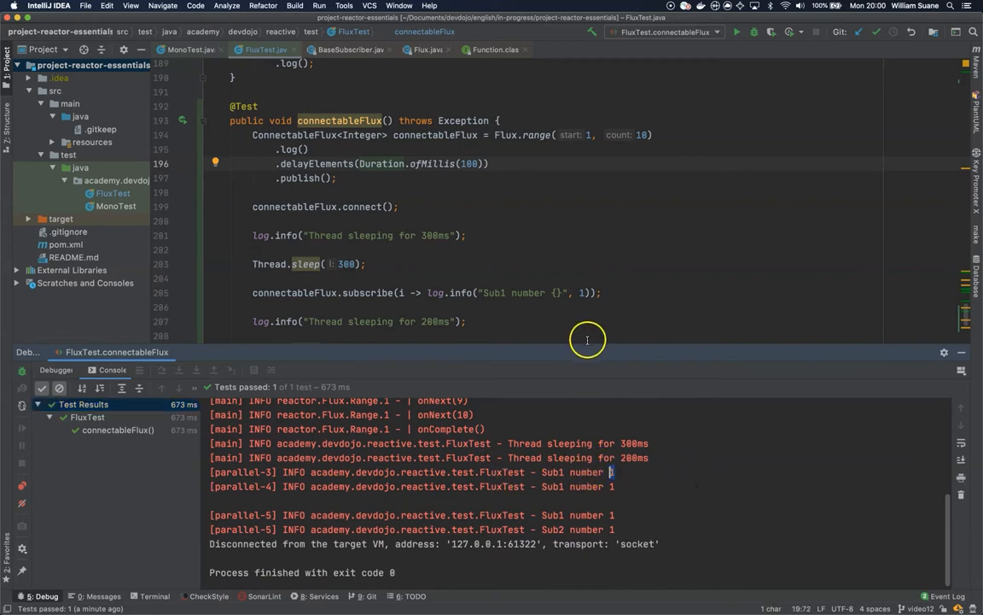
text(i)
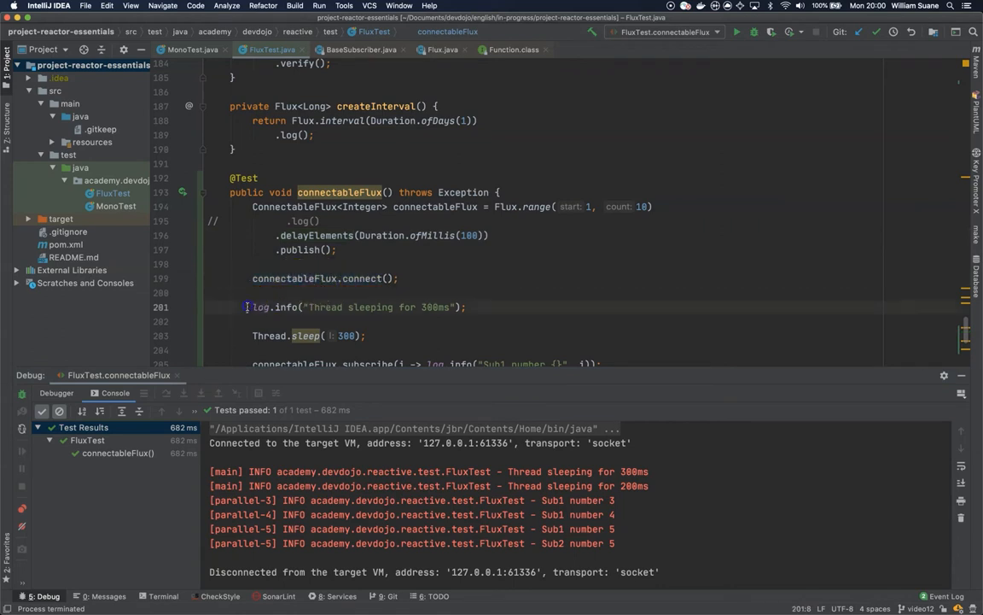
drag(251, 307, 367, 335)
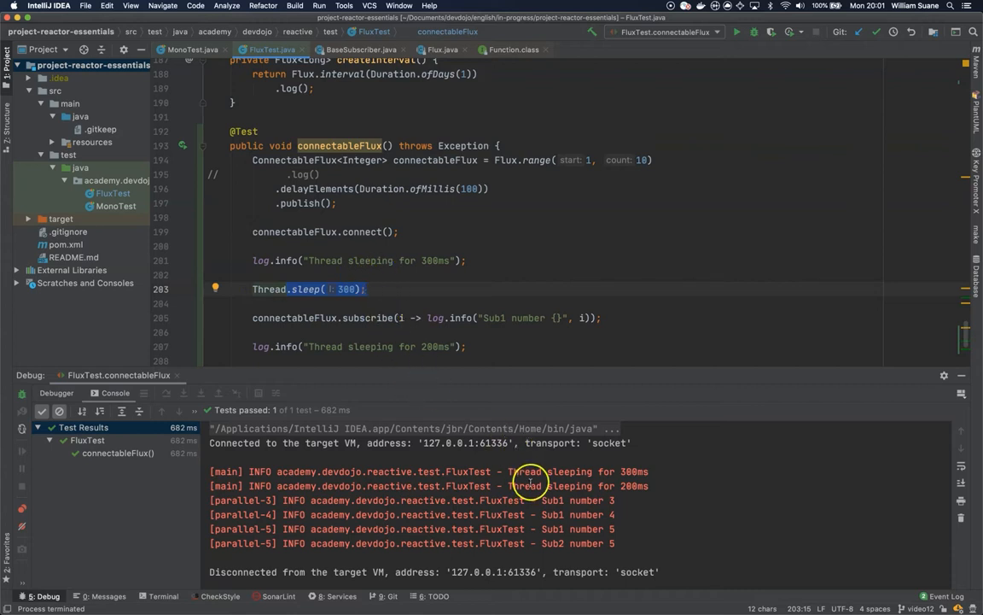
mouse_move(623, 504)
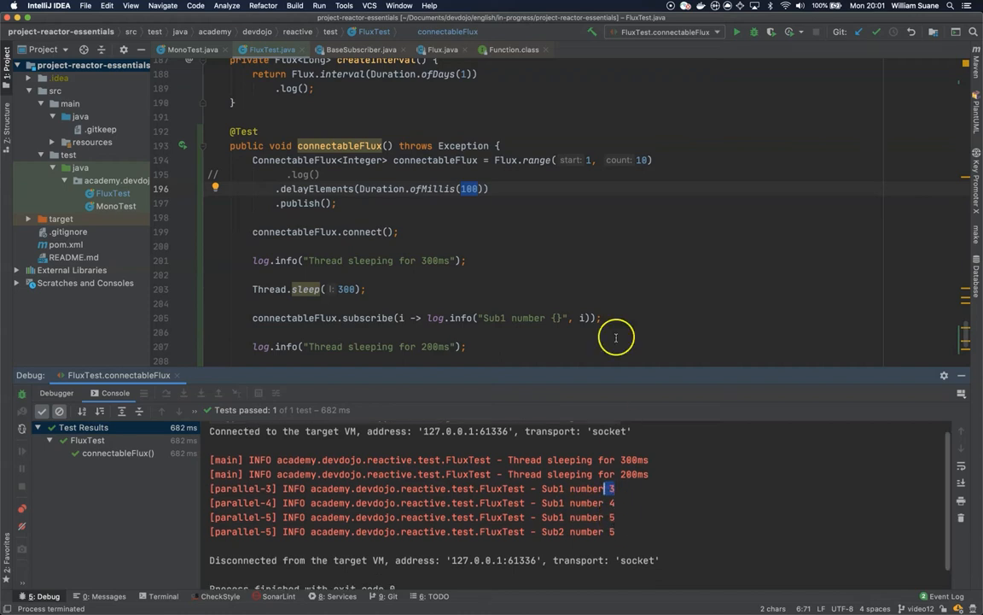
scroll(down, 3)
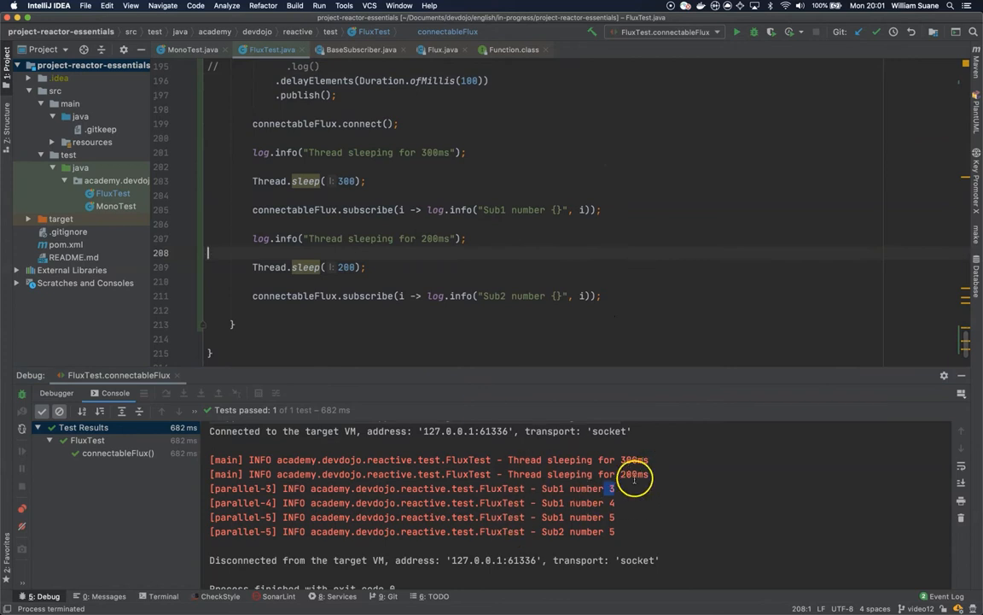
mouse_move(591, 502)
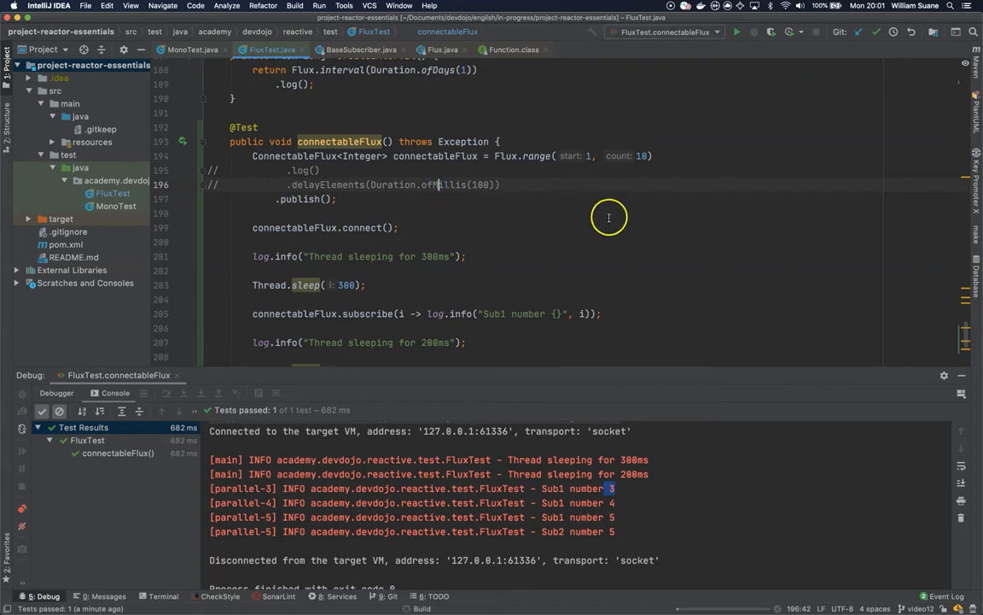
Step: Rerun connectableFlux with log and delayElements restored, logging onNext(1)–(10) and onComplete
click(736, 32)
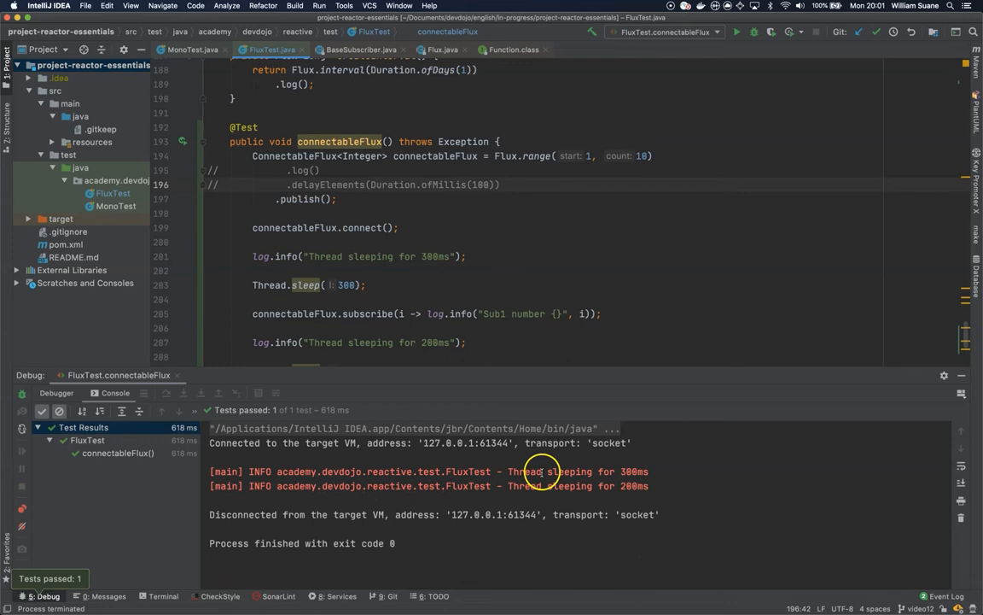
mouse_move(423, 180)
text(20)
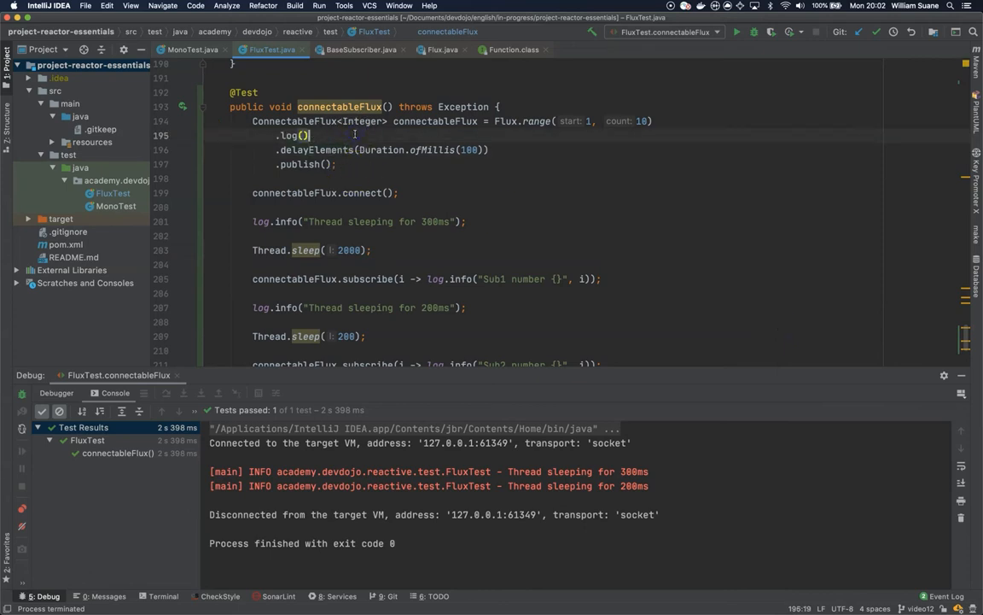
click(737, 32)
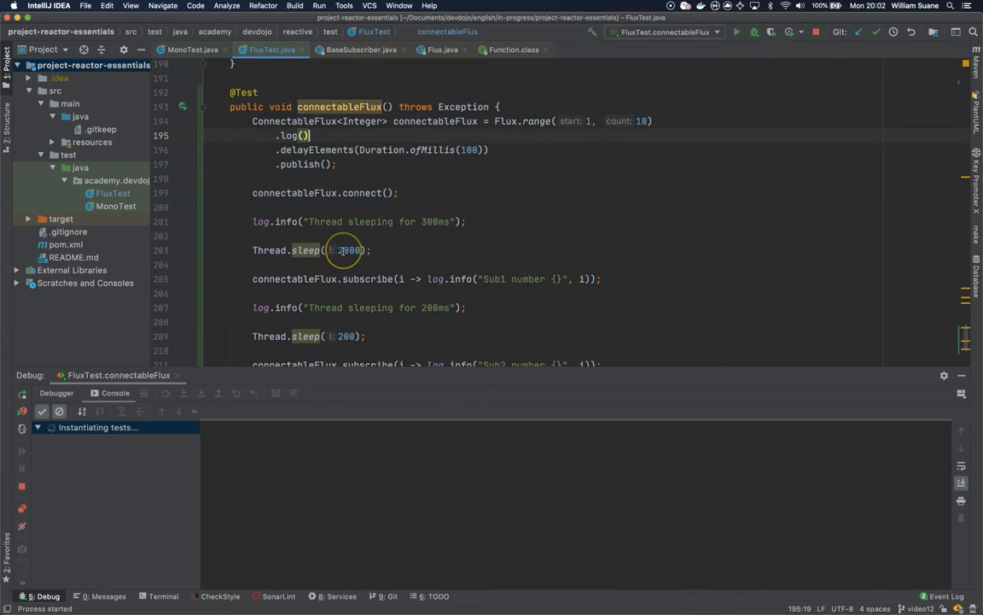
click(736, 31)
text(3)
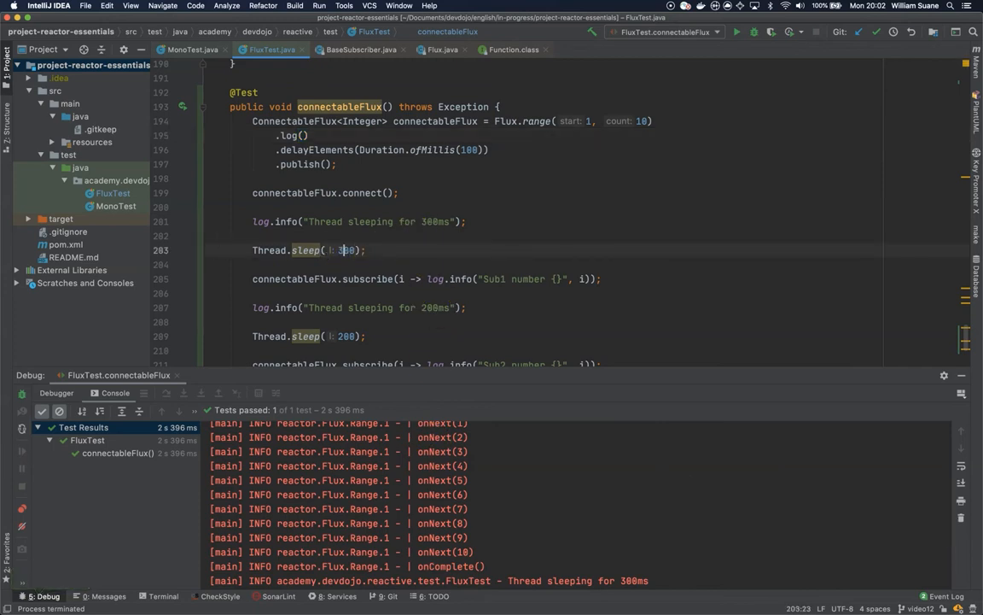
Step: Append StepVerifier.create(connectableFlux).then(connectableFlux::connect).expectNext(1..10).expectComplete().verify() below Sub2
scroll(down, 3)
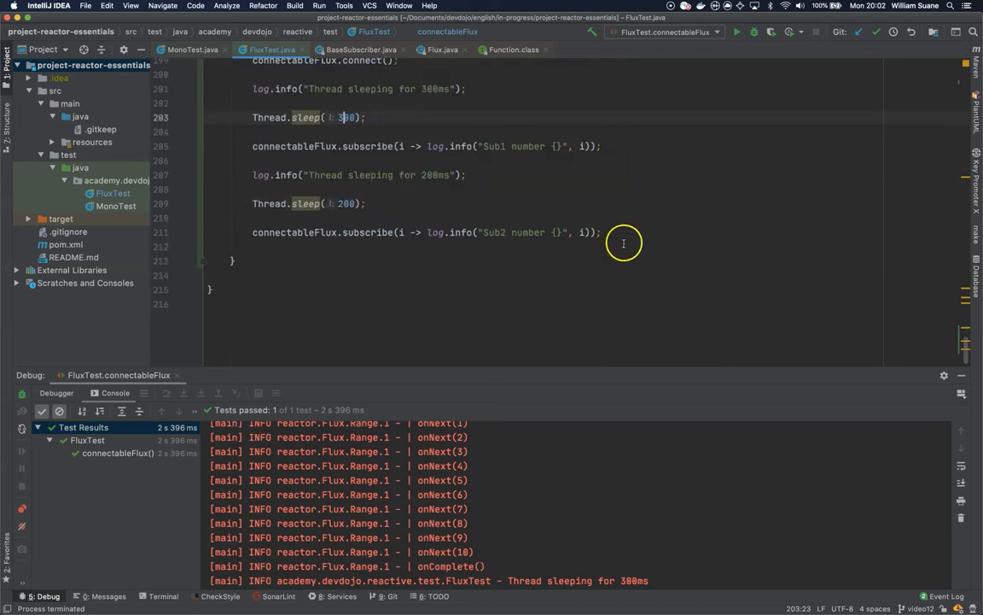
click(622, 246)
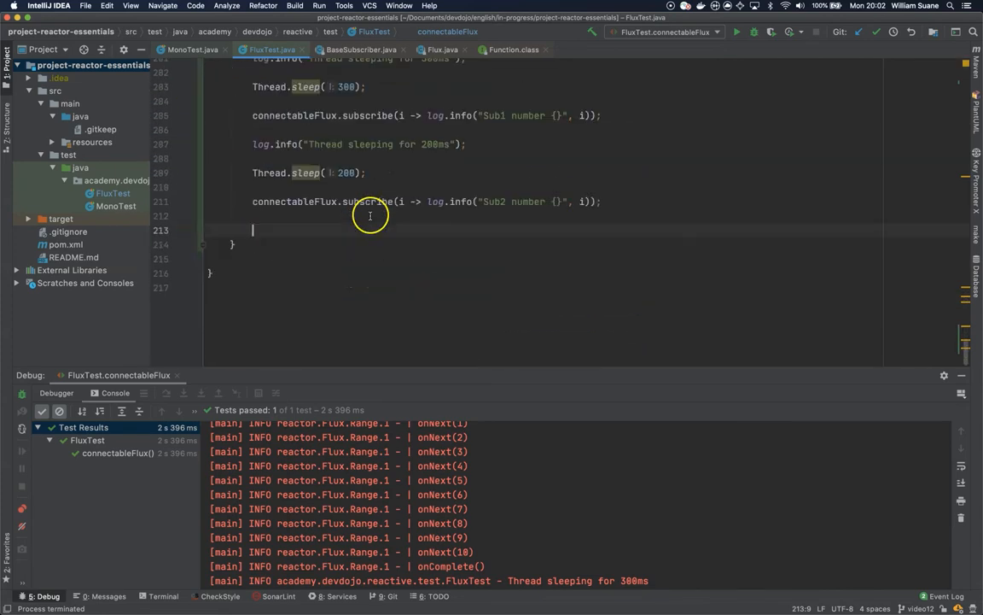
text(StepVerifier)
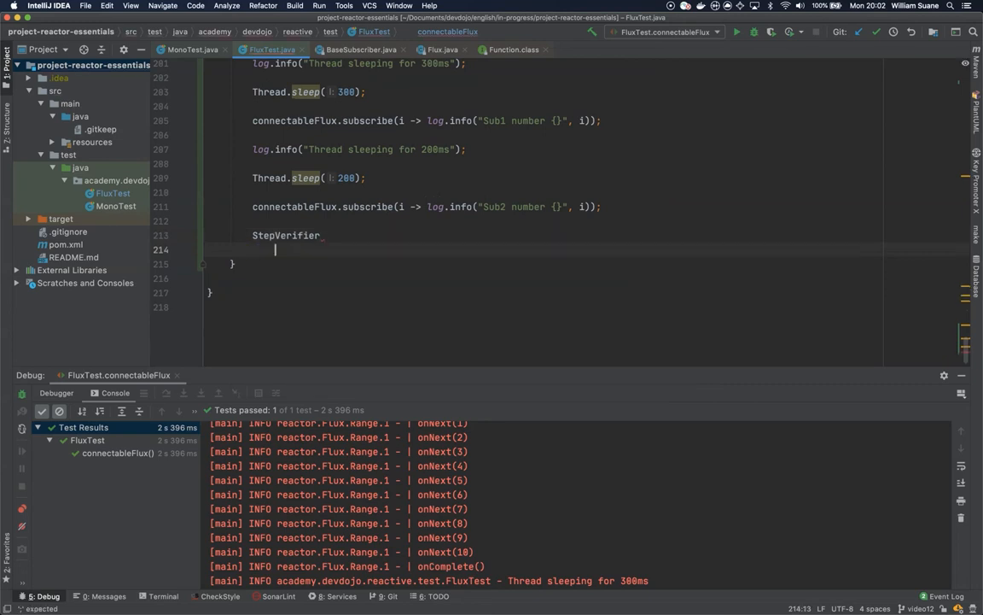
text(.create(connectableFlux)
text(.then()
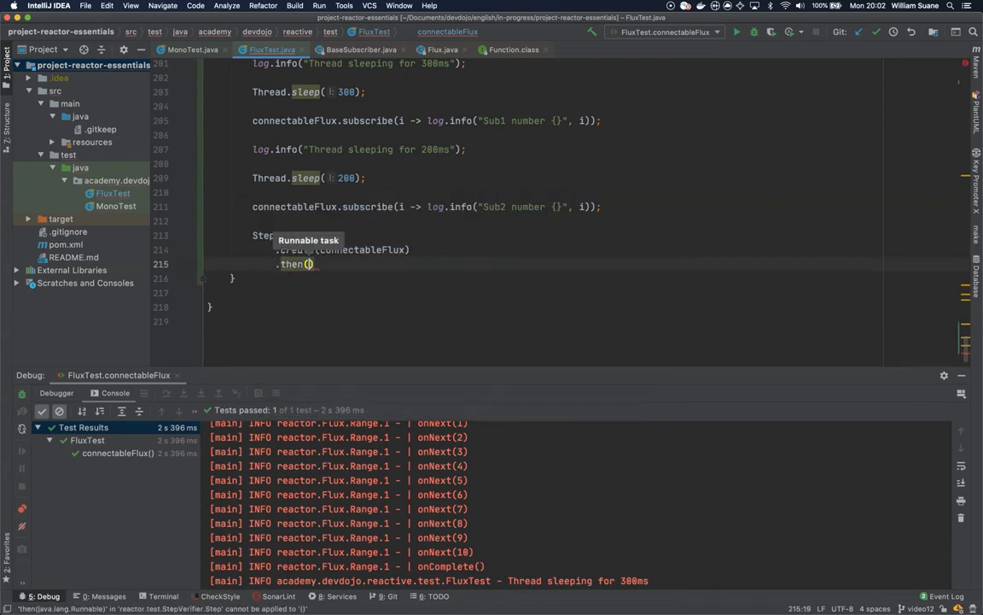
text(conn)
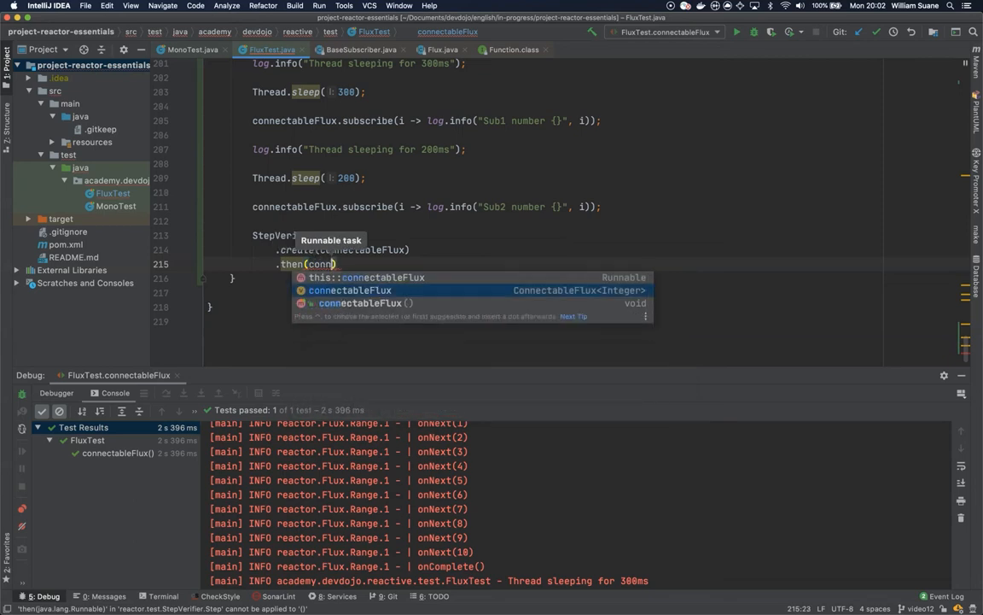
text(::connect)
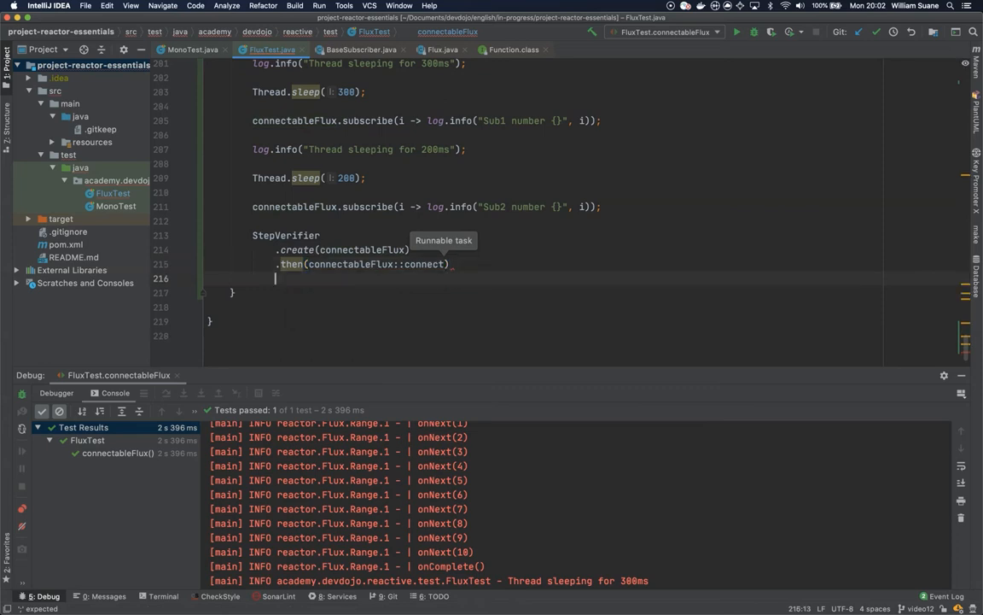
text(.expectNext(1,2,3,4,5)
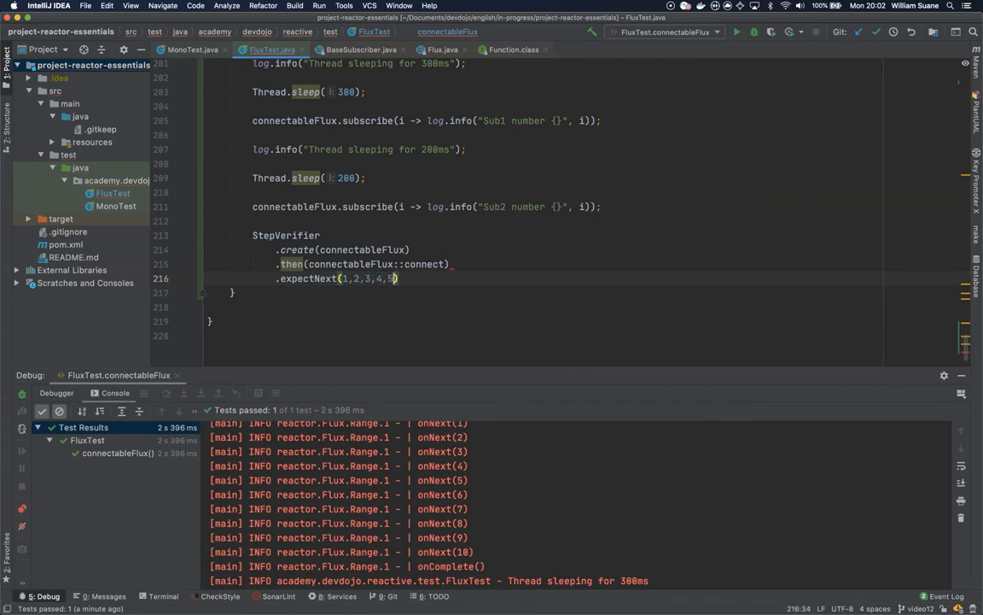
text(,6,7,8,9,10)
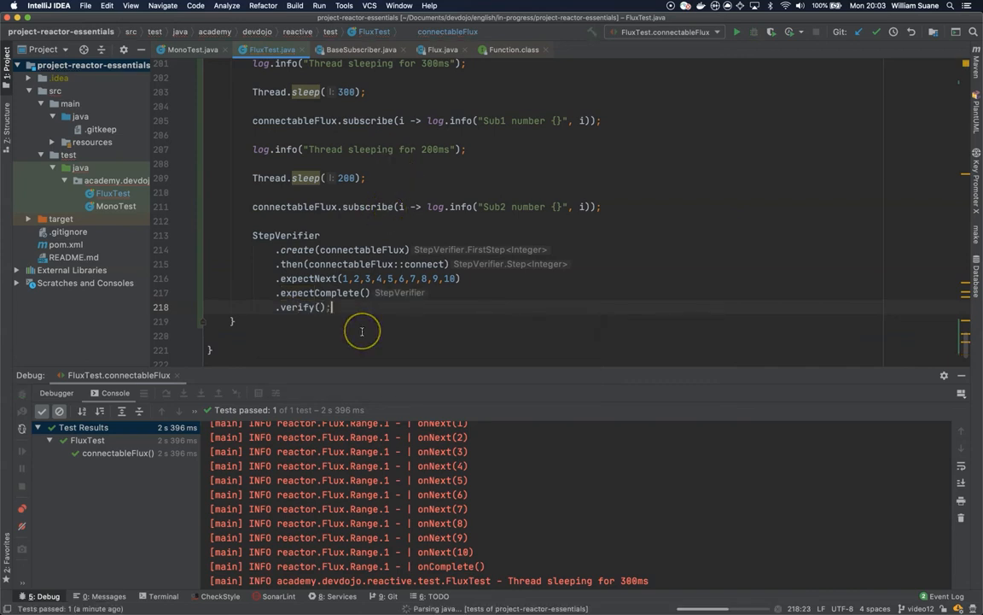
Step: Comment out the connect, log, sleep and subscribe lines, then rerun the verifier test
click(736, 32)
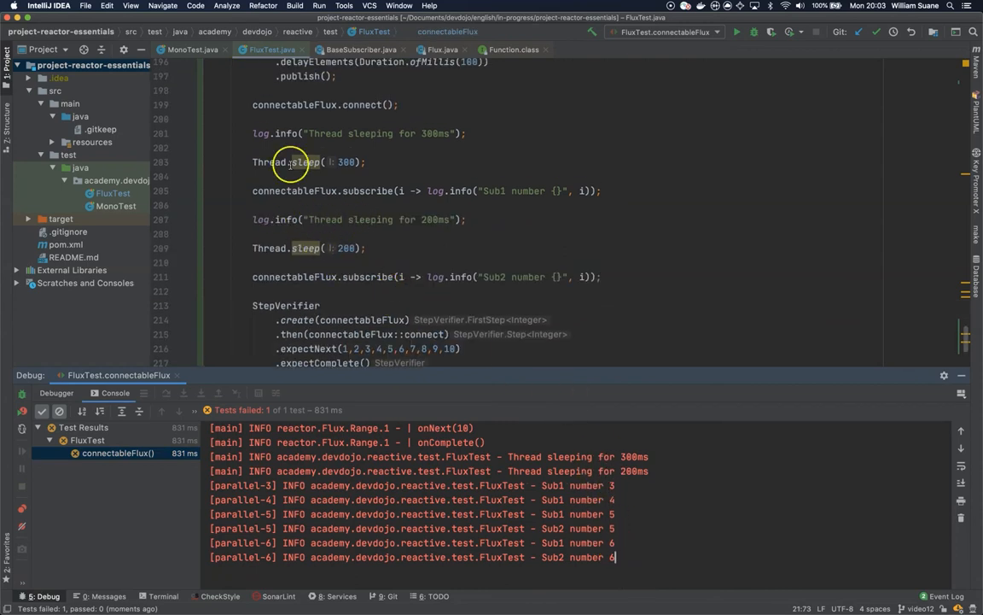
drag(253, 133, 362, 162)
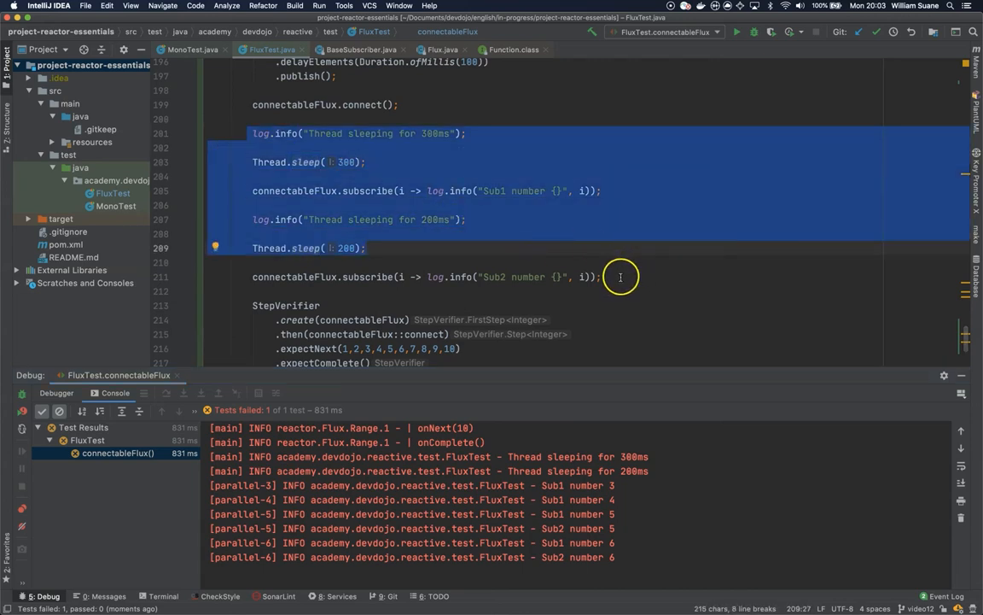
click(606, 276)
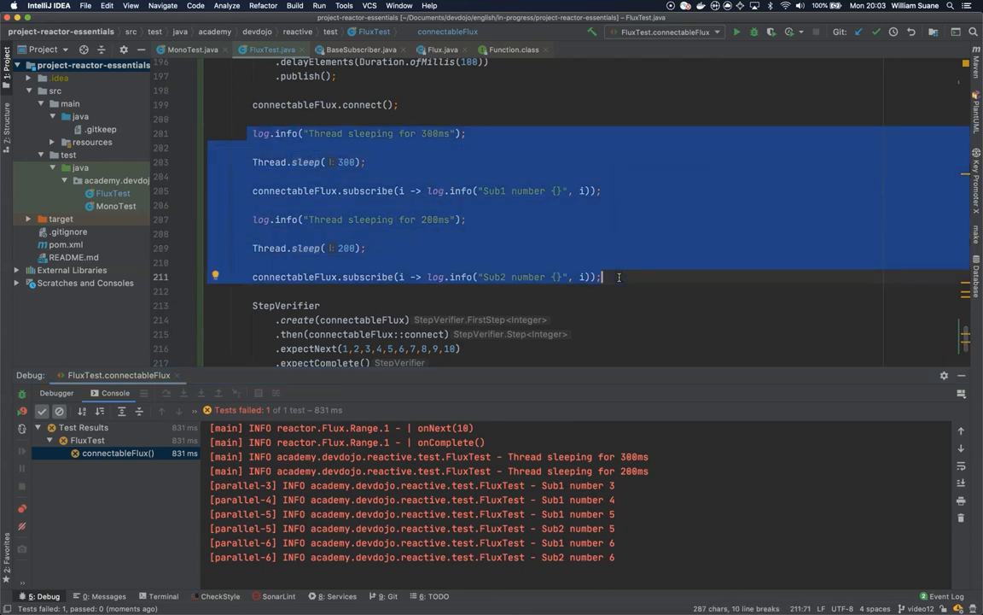
click(368, 248)
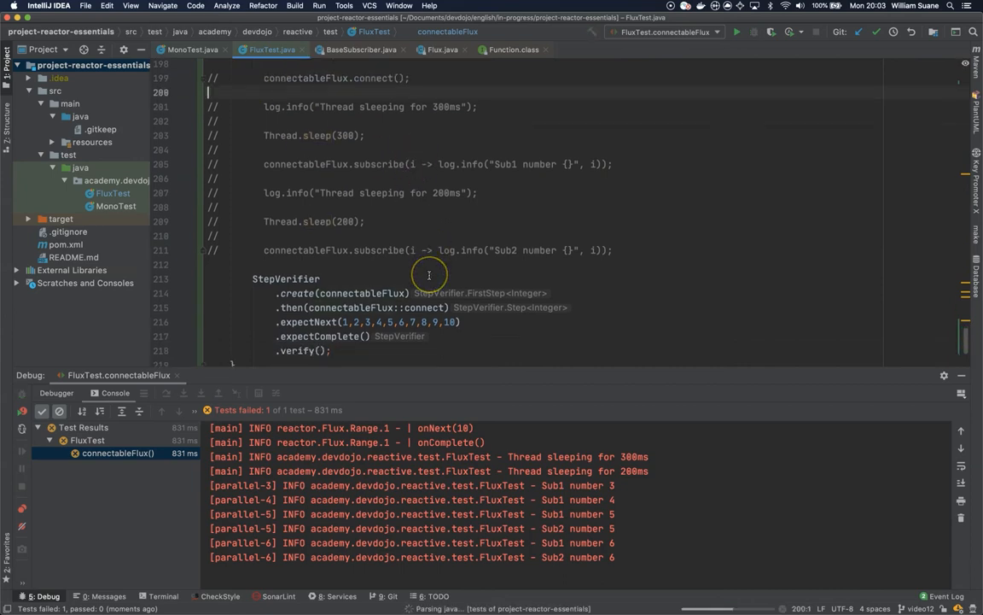
click(736, 32)
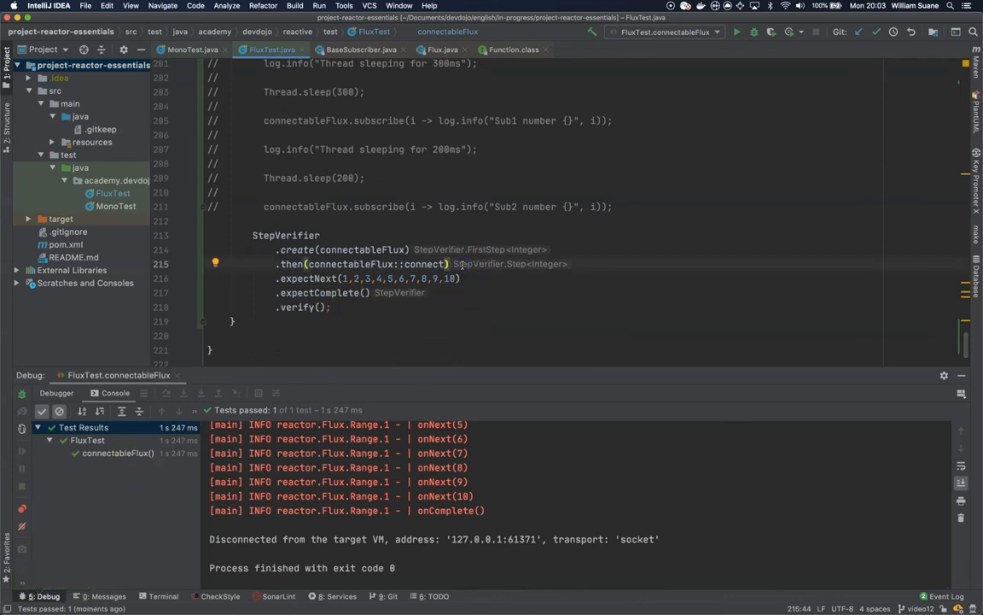
Step: Add thenConsumeWhile(i -> i <= 5) before expectNext(6, 7, 8, 9, 10) and rerun
text(.thenConsumeWhile()
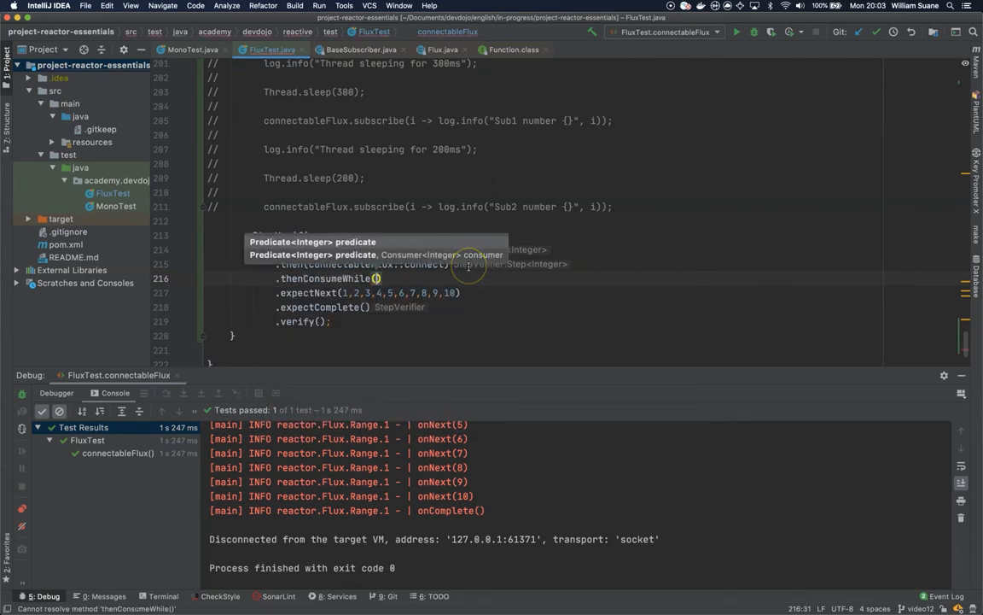
text(i ->)
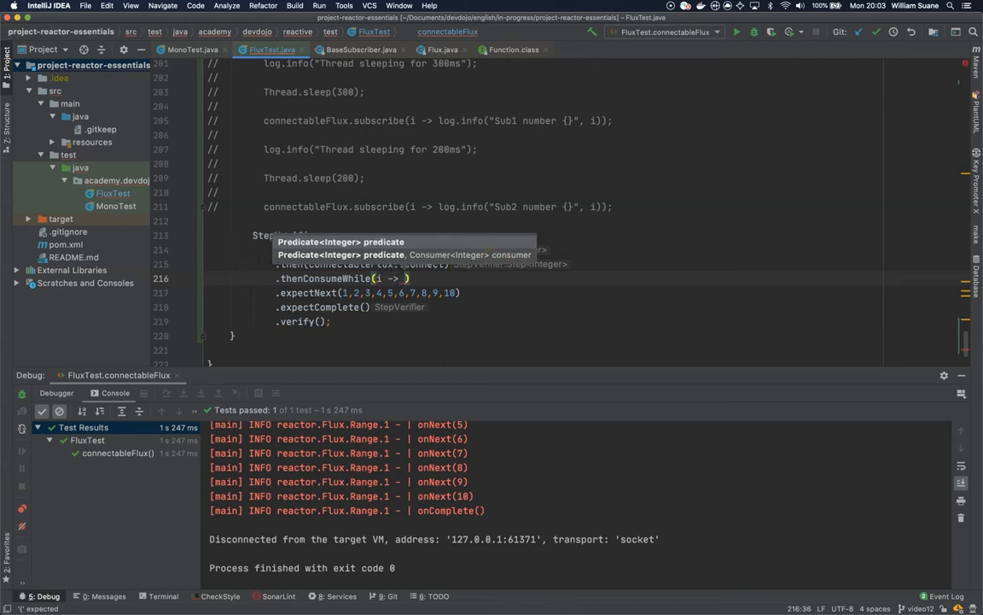
text(i<=)
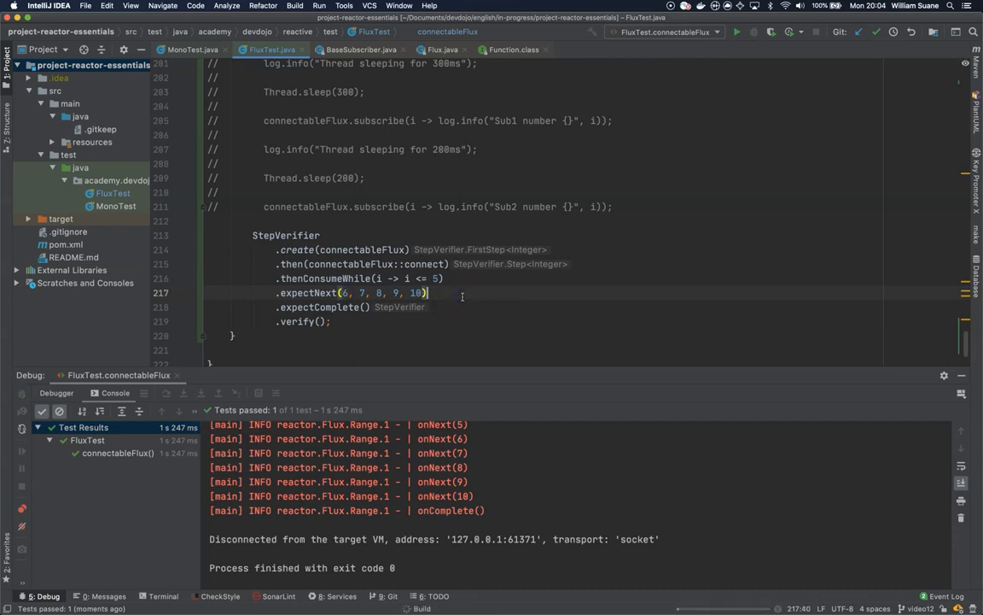
click(736, 31)
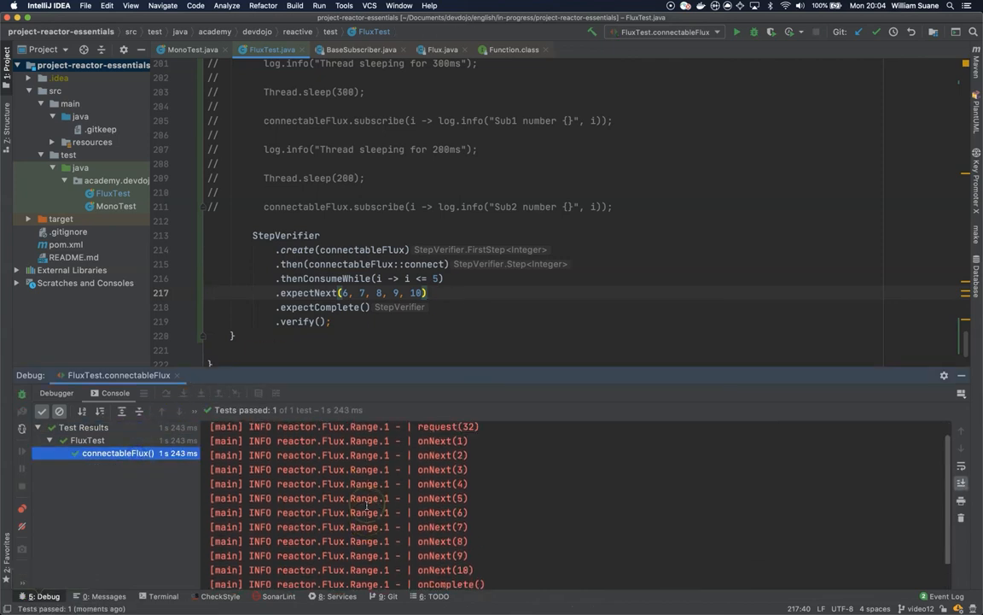
scroll(down, 3)
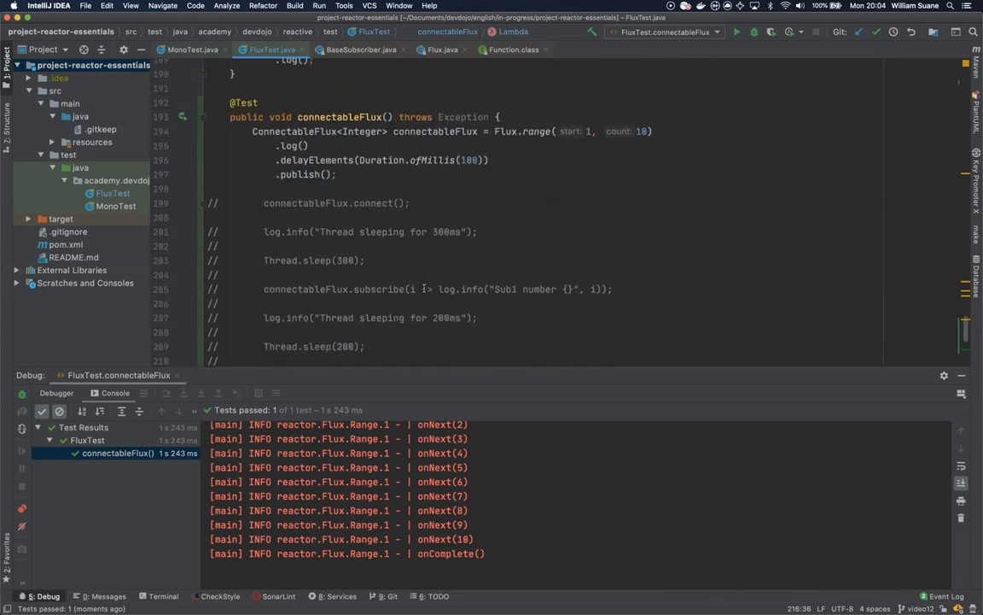
mouse_move(444, 211)
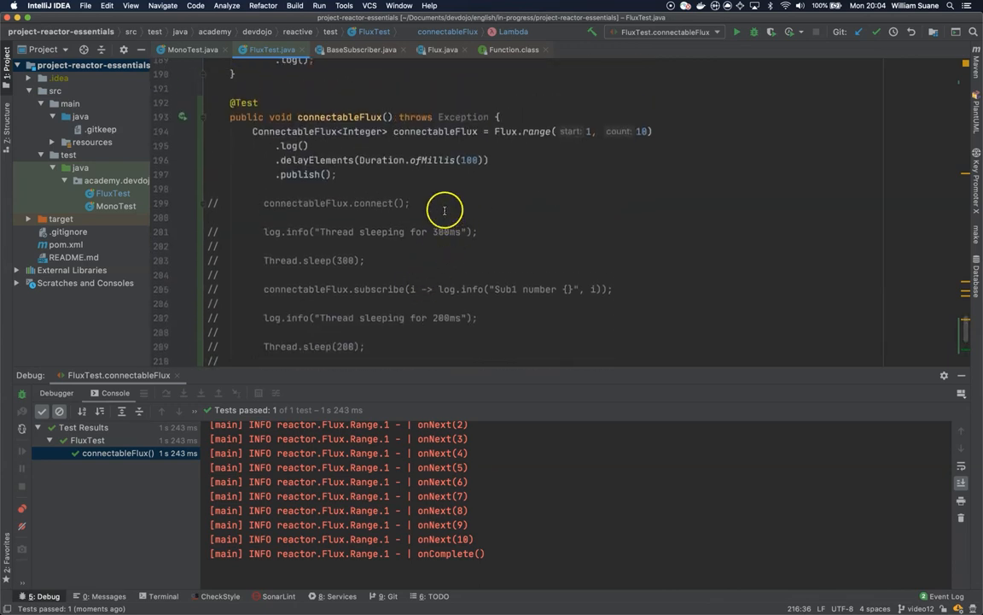